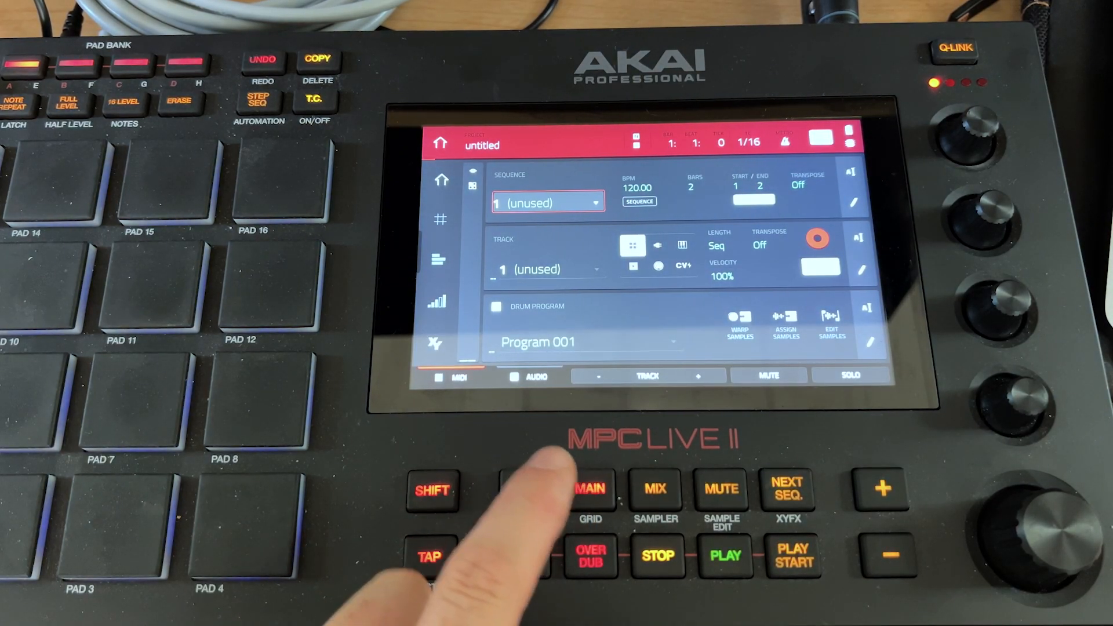
Reach the Ethernet category of the MPC's Preferences from the mode overview
left_click(523, 489)
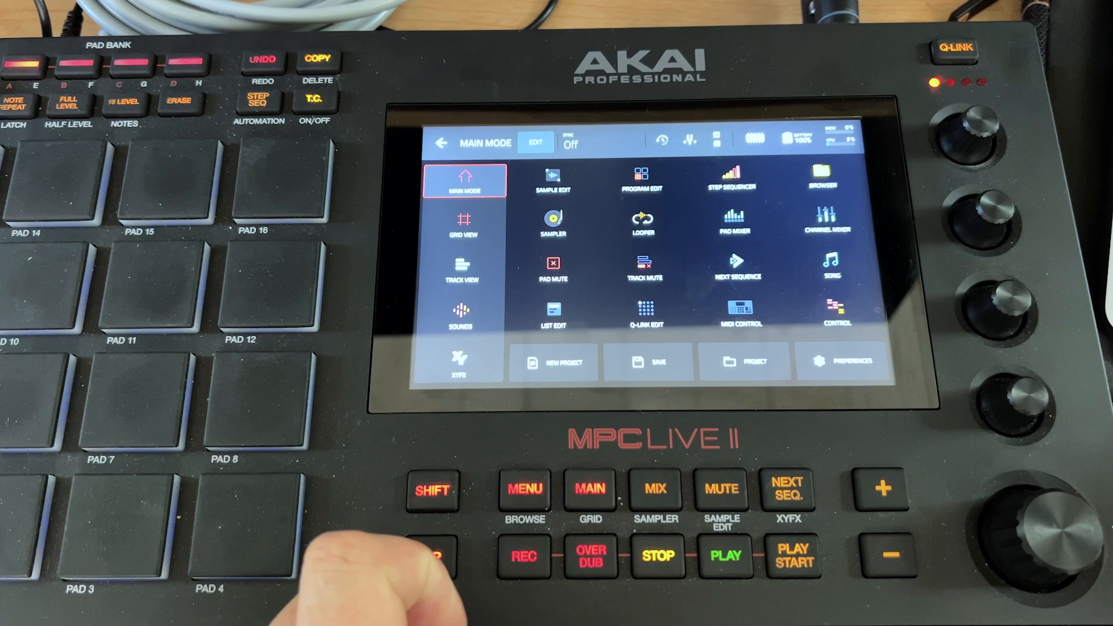
left_click(839, 361)
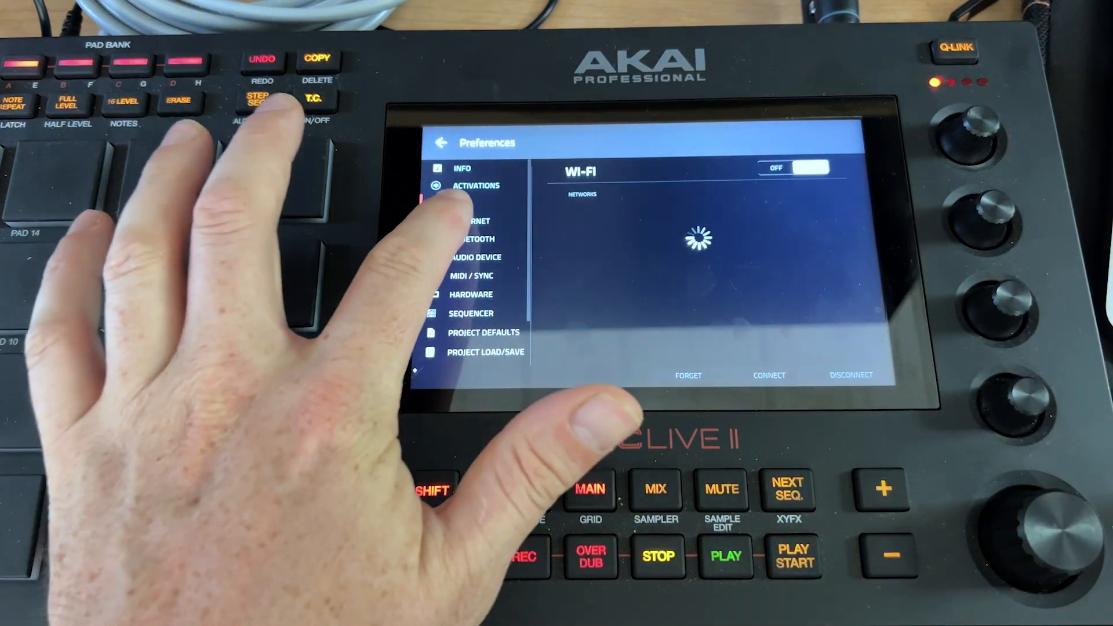
left_click(469, 220)
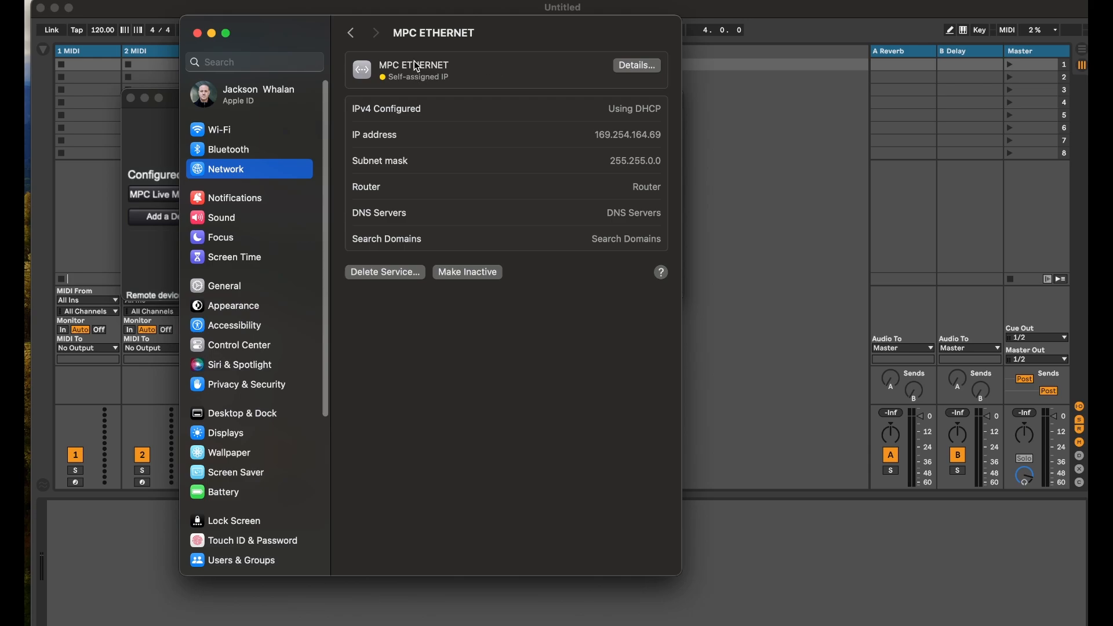
mouse_move(479, 87)
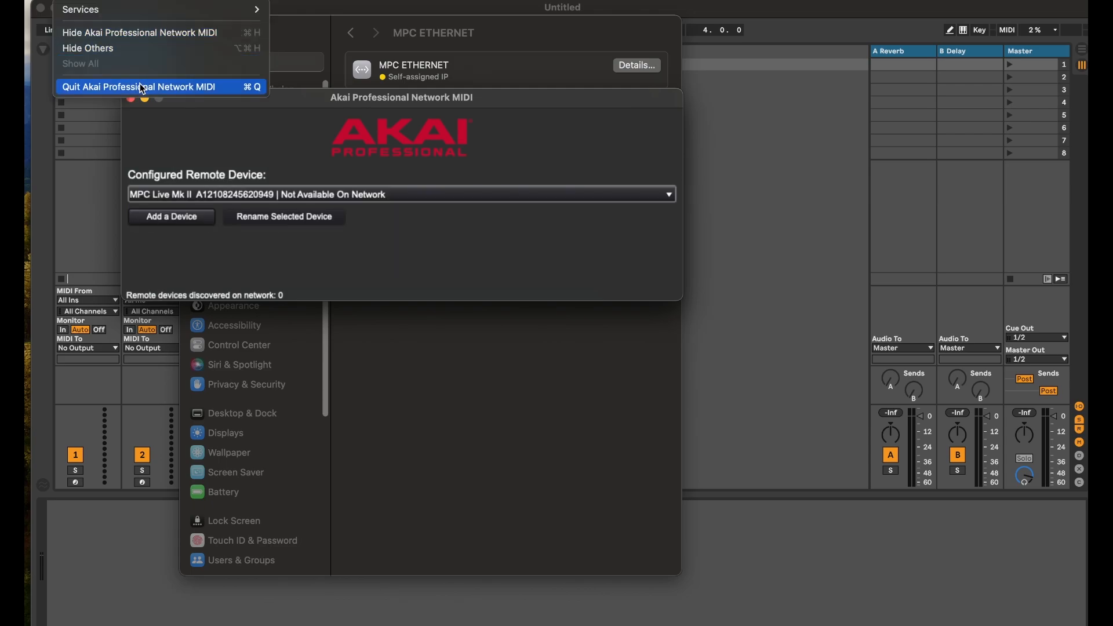
Quit the Akai Professional Network MIDI app, leaving the MPC ETHERNET details visible
left_click(138, 87)
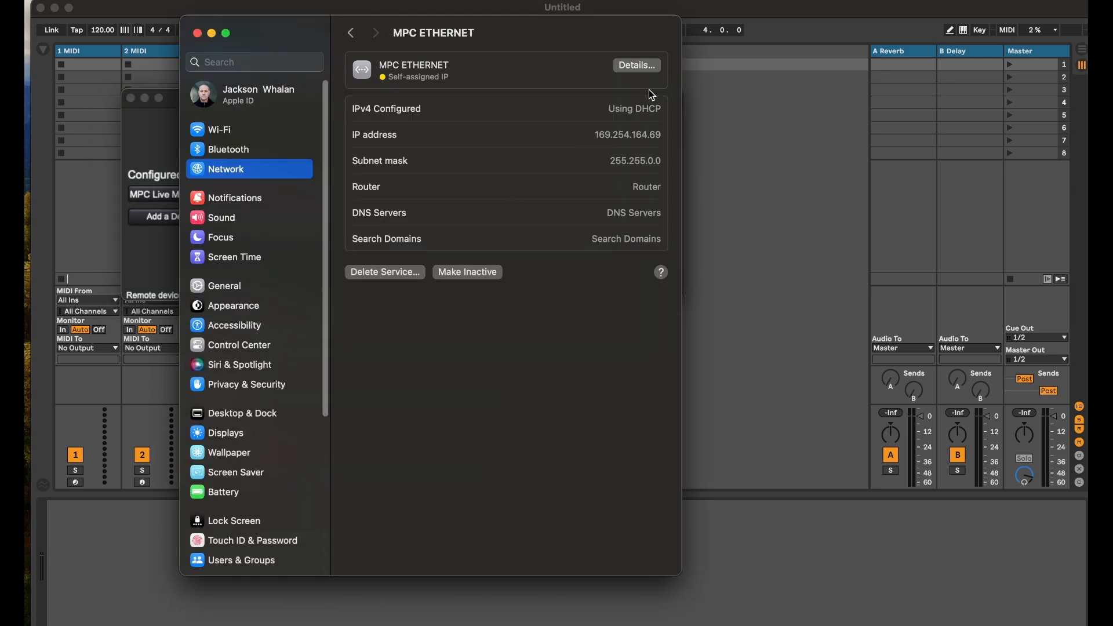
Show the MPC ETHERNET TCP/IP details with DHCP address 169.254.164.69
left_click(634, 64)
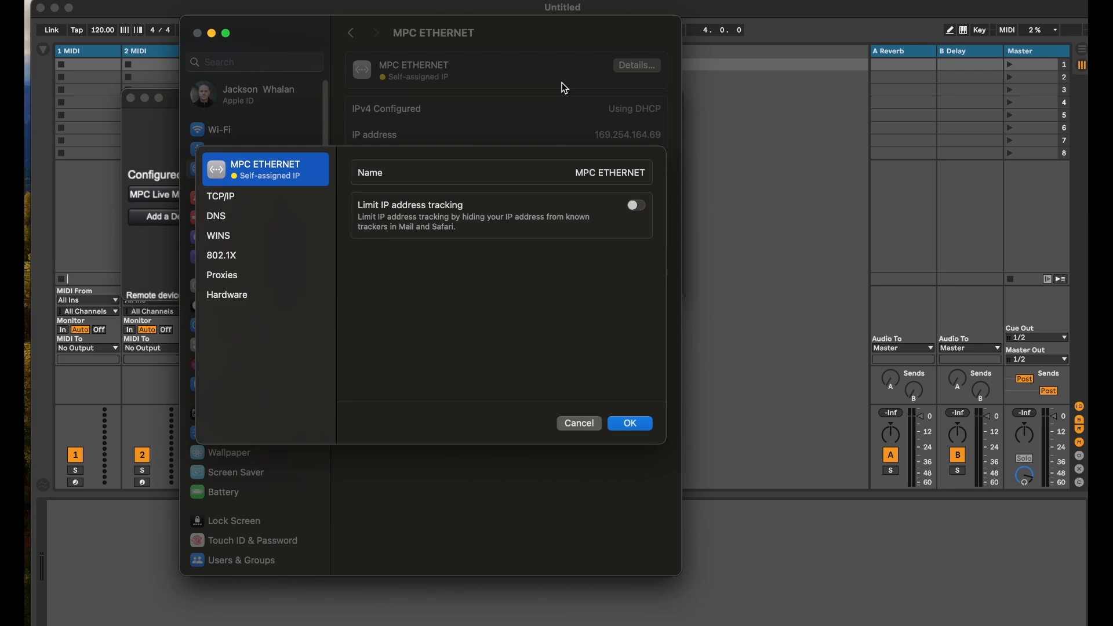
mouse_move(358, 171)
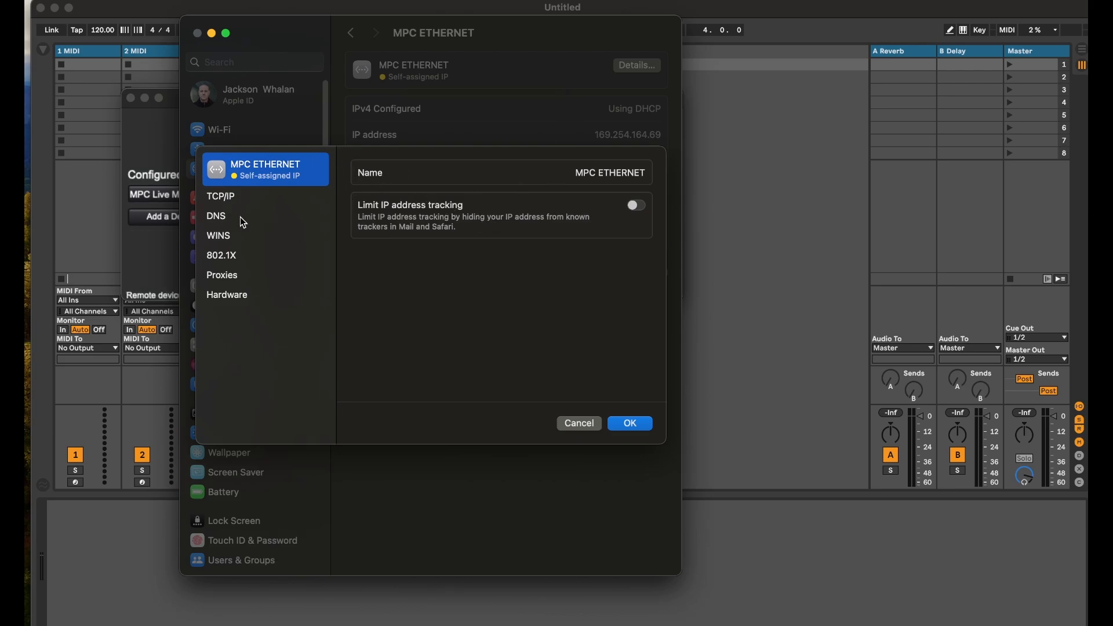
left_click(220, 196)
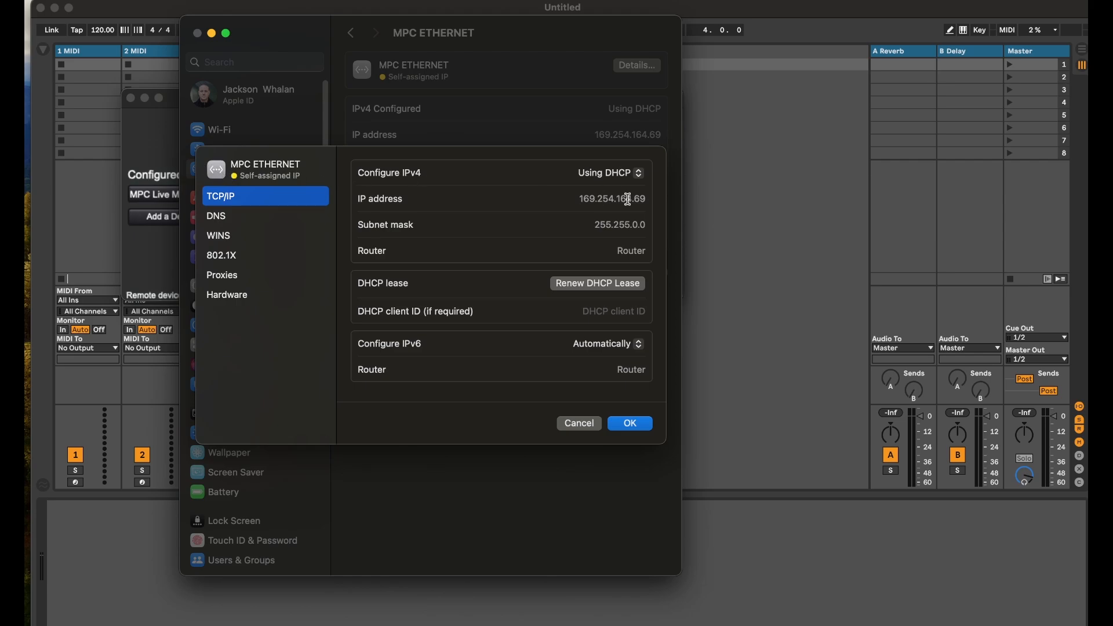
mouse_move(578, 202)
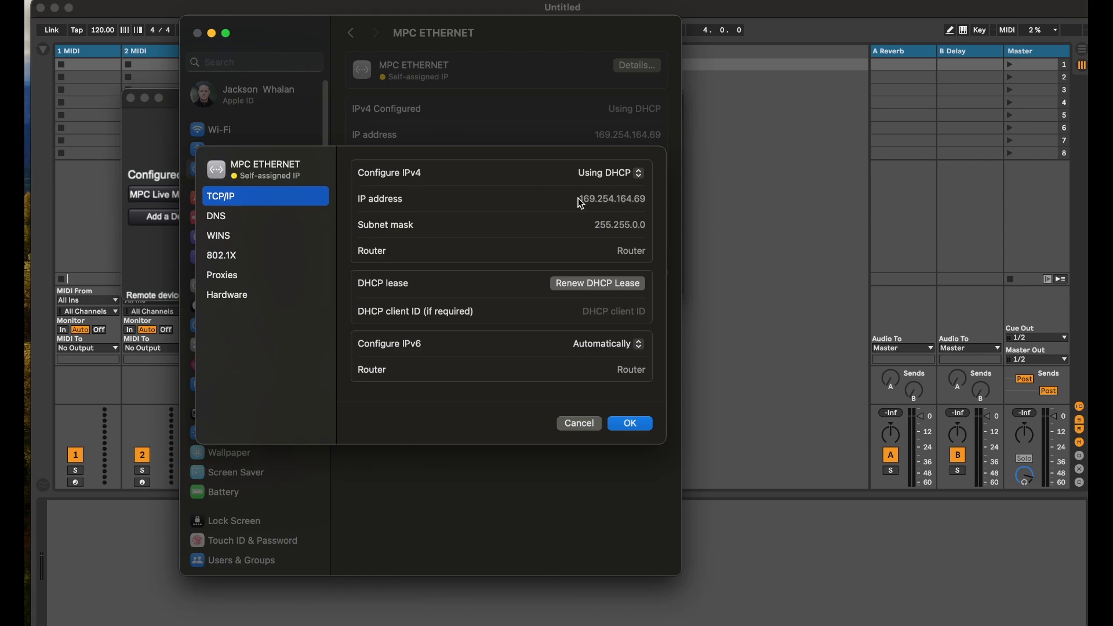
mouse_move(649, 206)
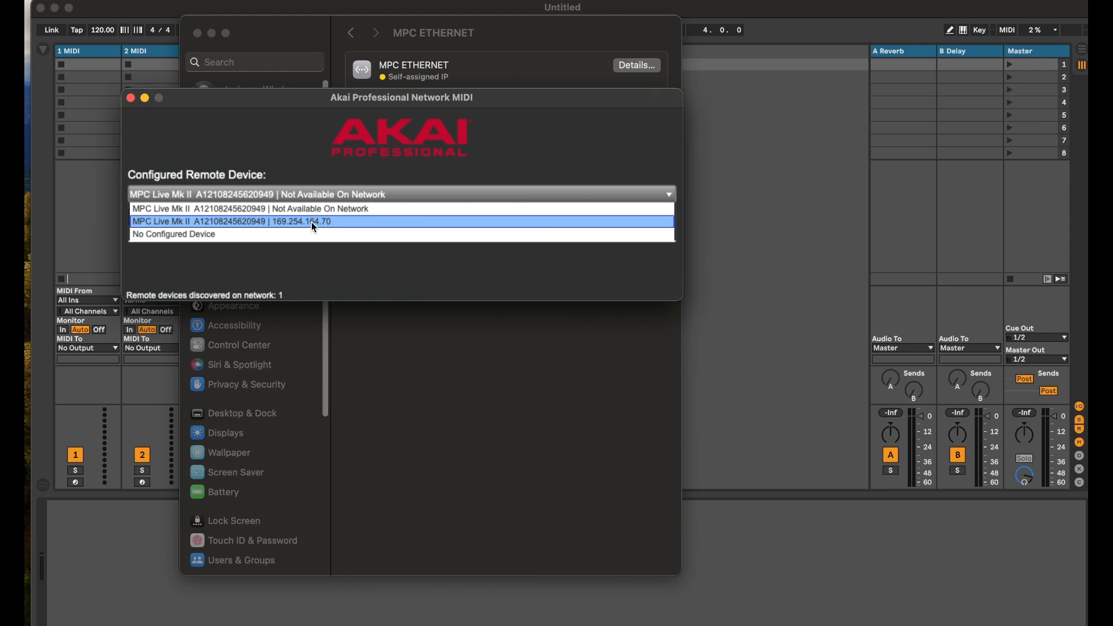
mouse_move(346, 224)
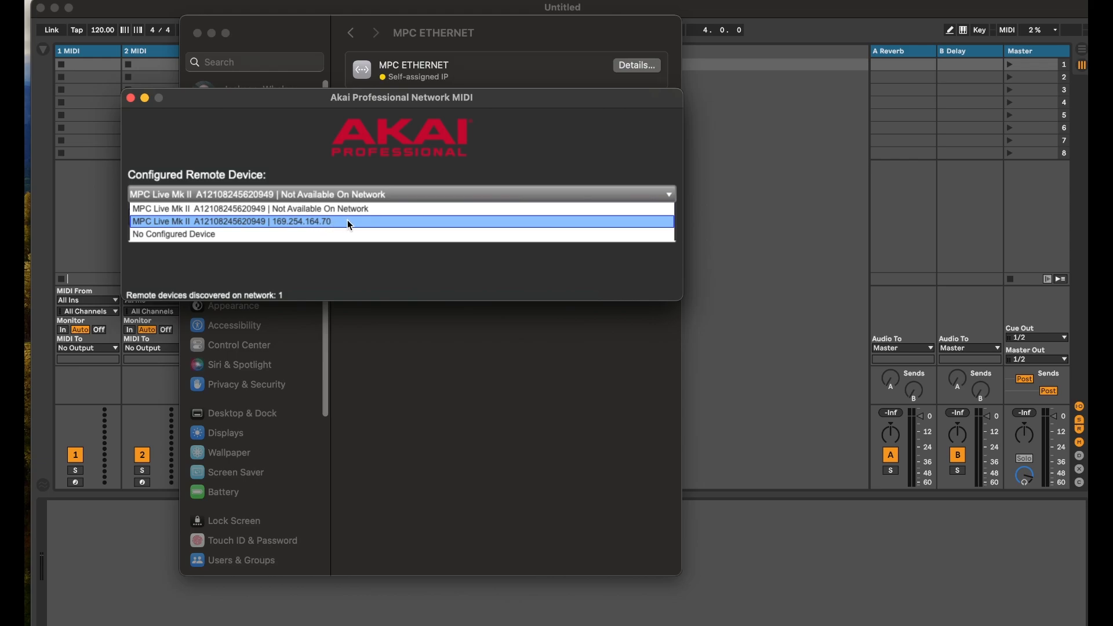
Choose the MPC Live Mk II at 169.254.164.70 as the configured remote device
left_click(236, 221)
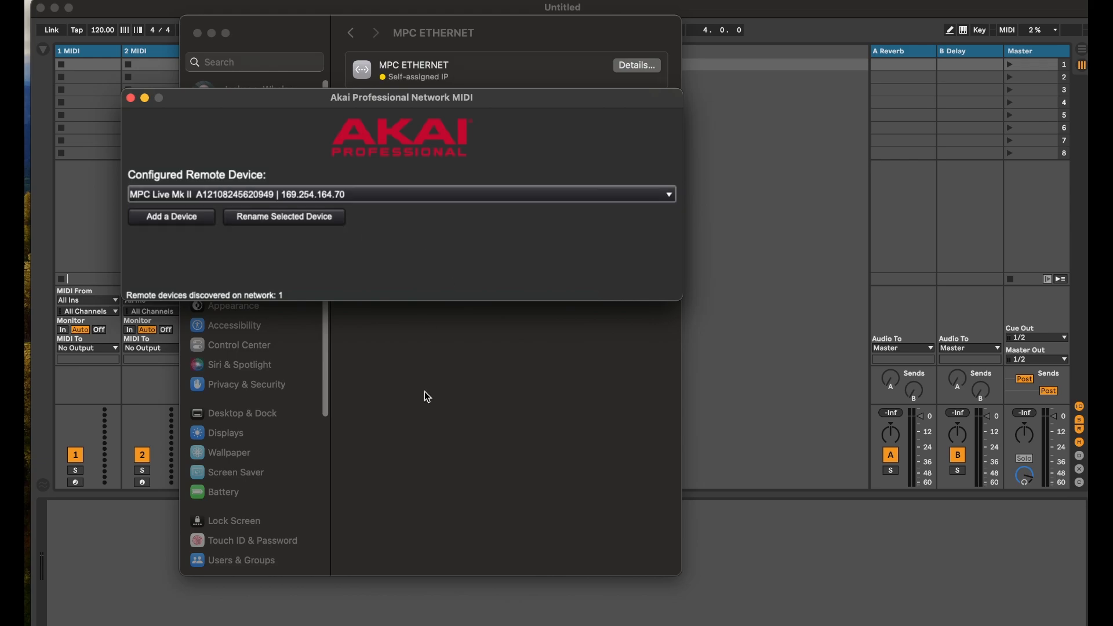
mouse_move(739, 327)
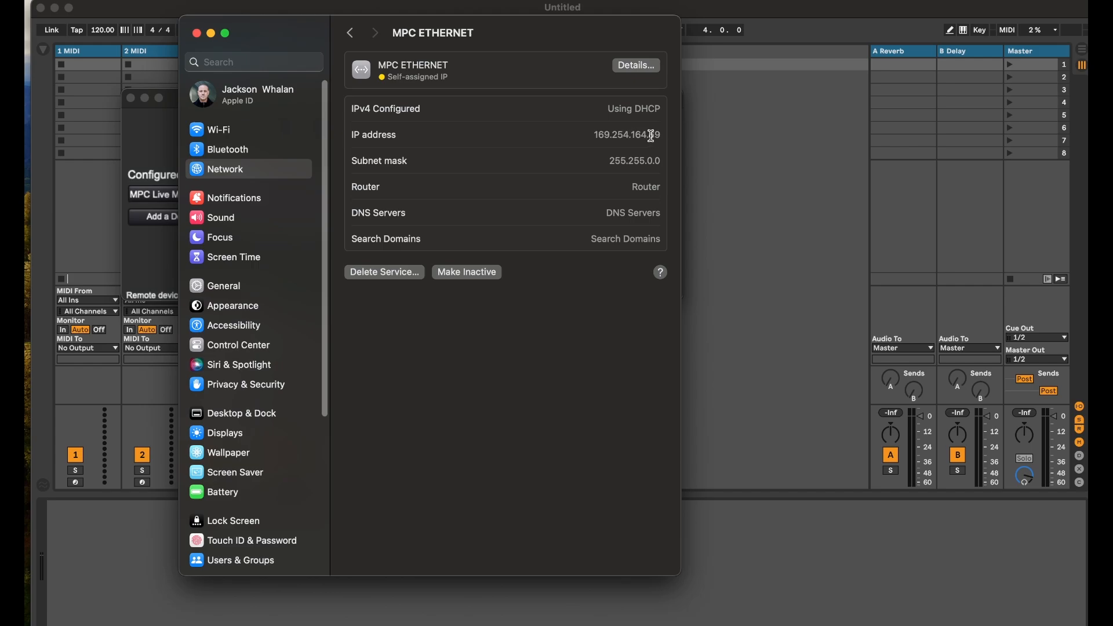
Select the Mac's MPC ETHERNET IP address 169.254.164.69 in the details sheet
double_click(652, 135)
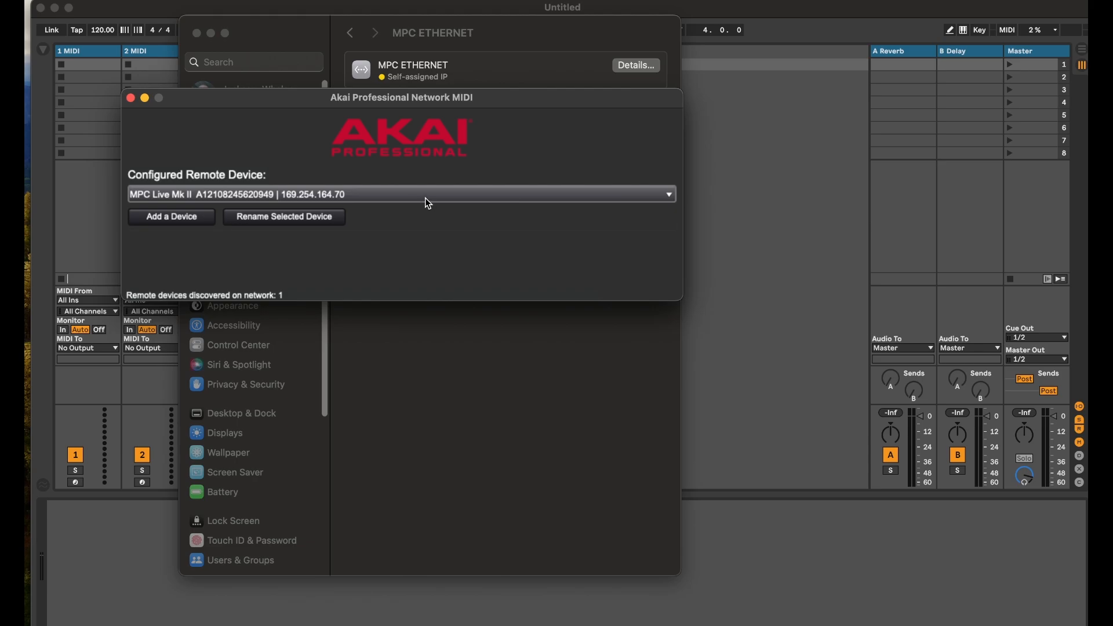
List the available remote devices, showing only the MPC Live Mk II at 169.254.164.70
left_click(401, 194)
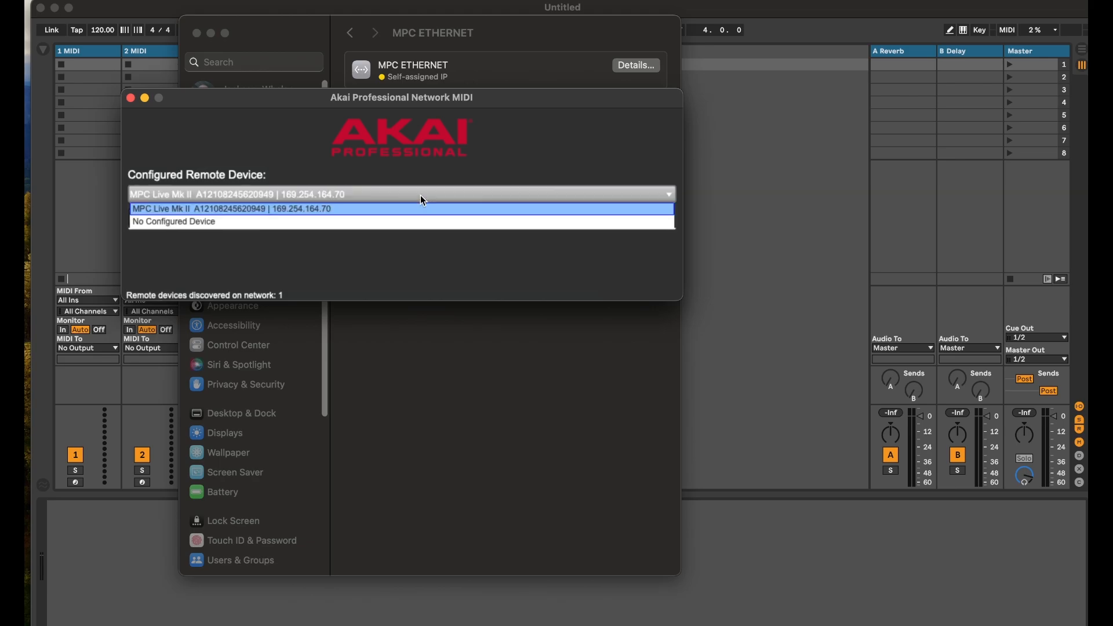